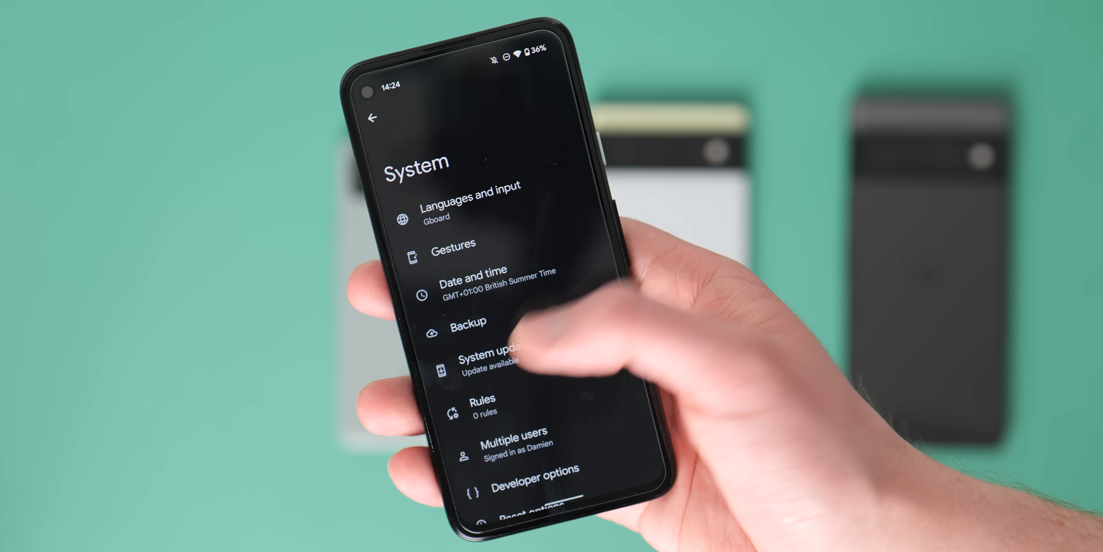
pyautogui.click(493, 358)
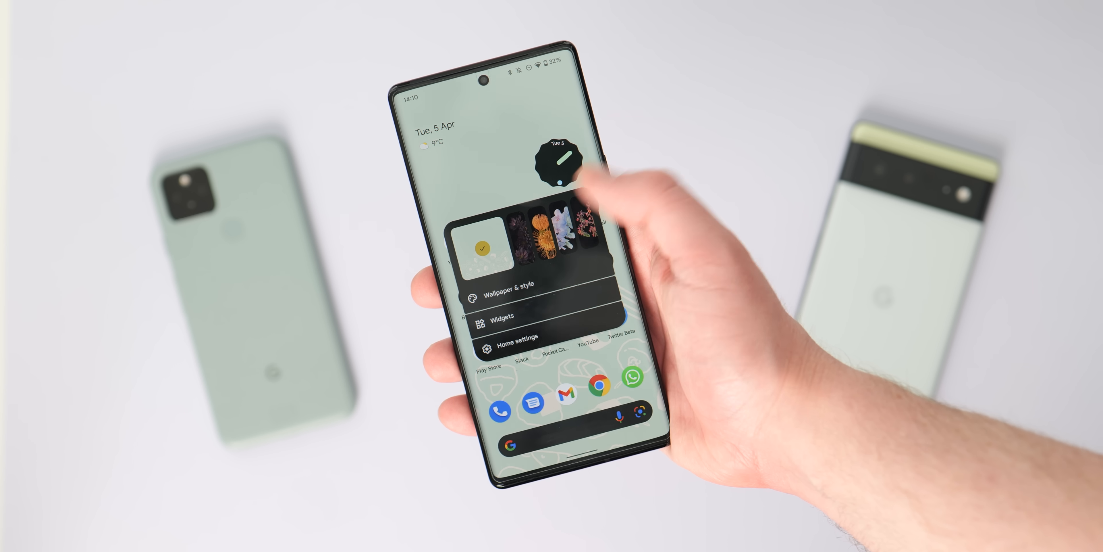
pyautogui.click(514, 295)
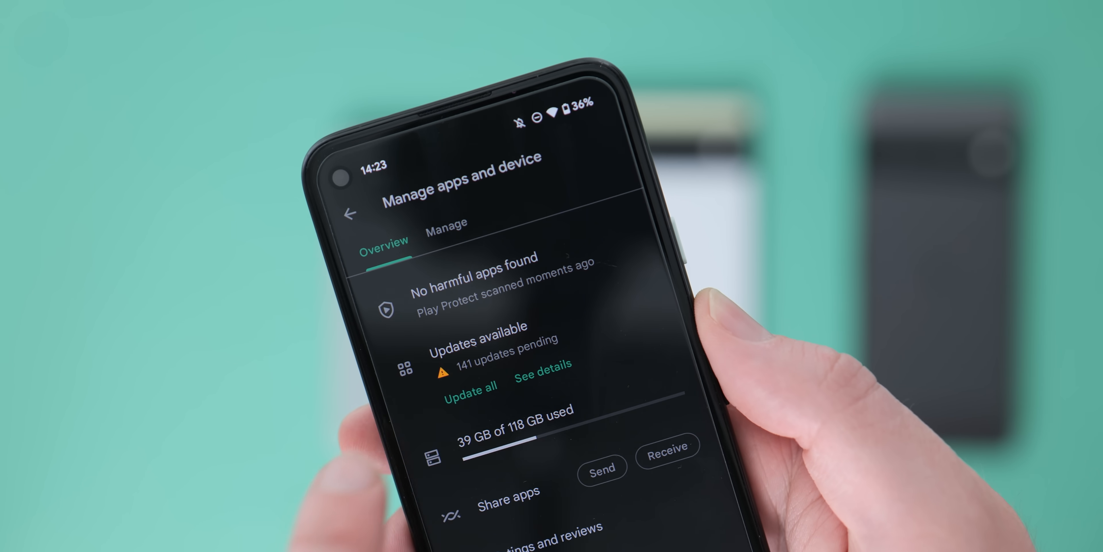
pyautogui.click(470, 385)
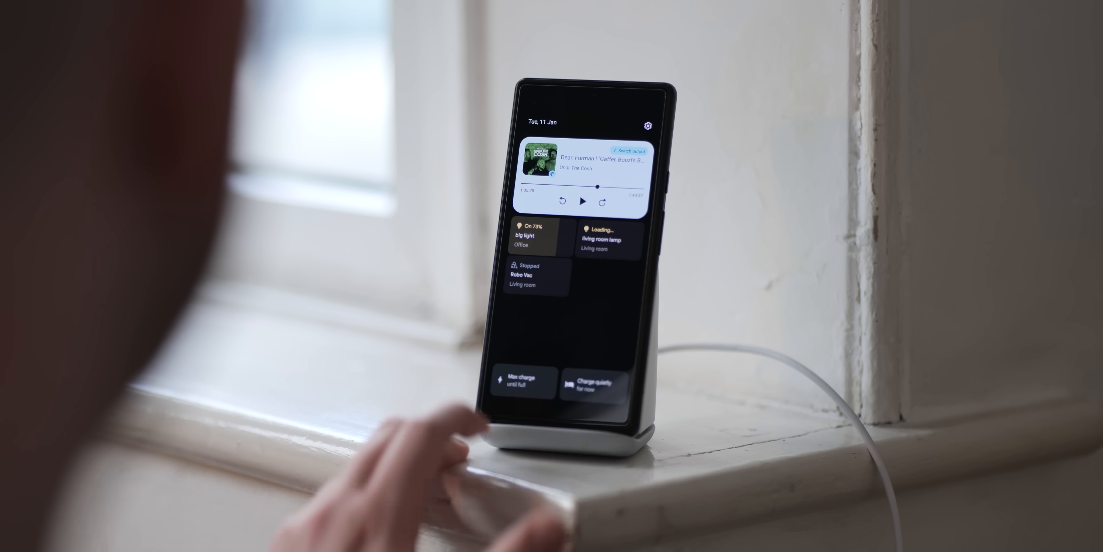
pyautogui.click(522, 382)
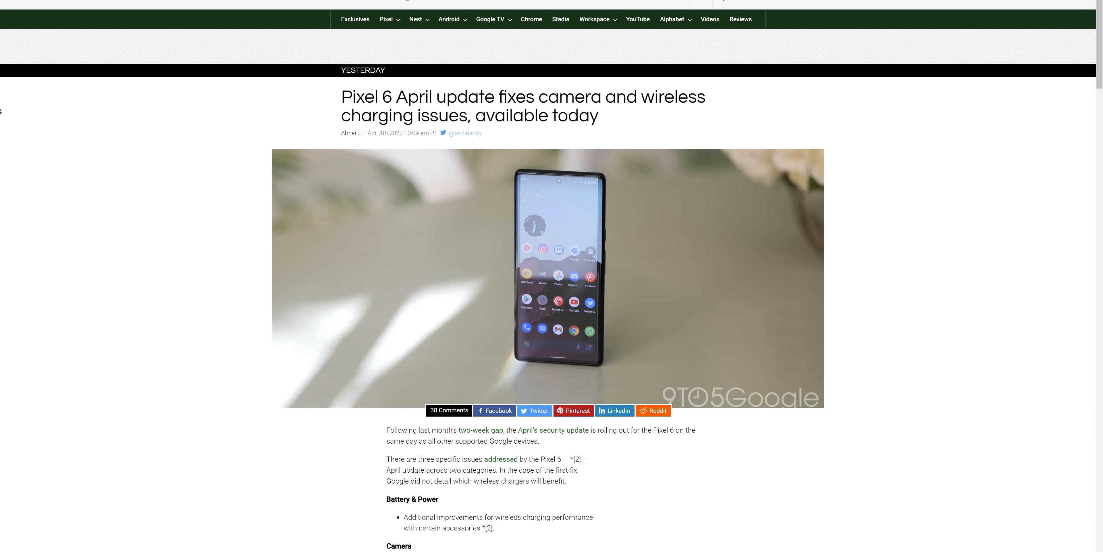
pyautogui.scroll(-3)
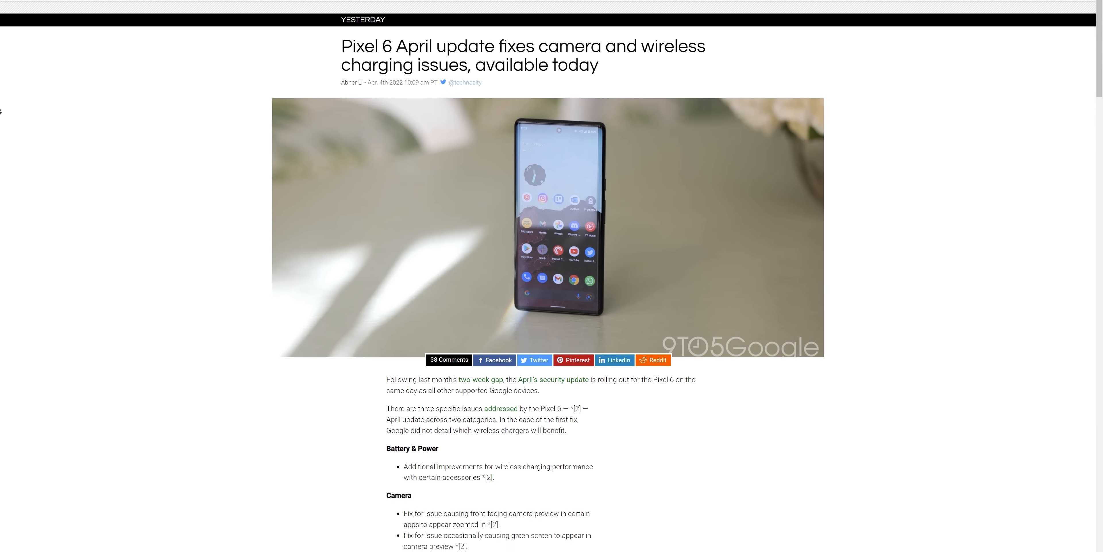
pyautogui.scroll(-3)
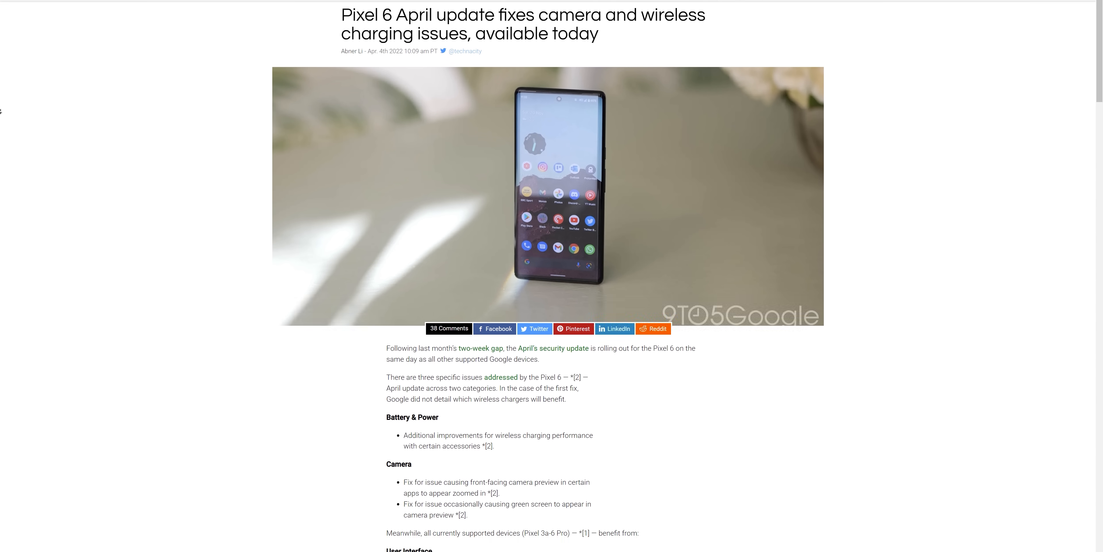
pyautogui.scroll(-3)
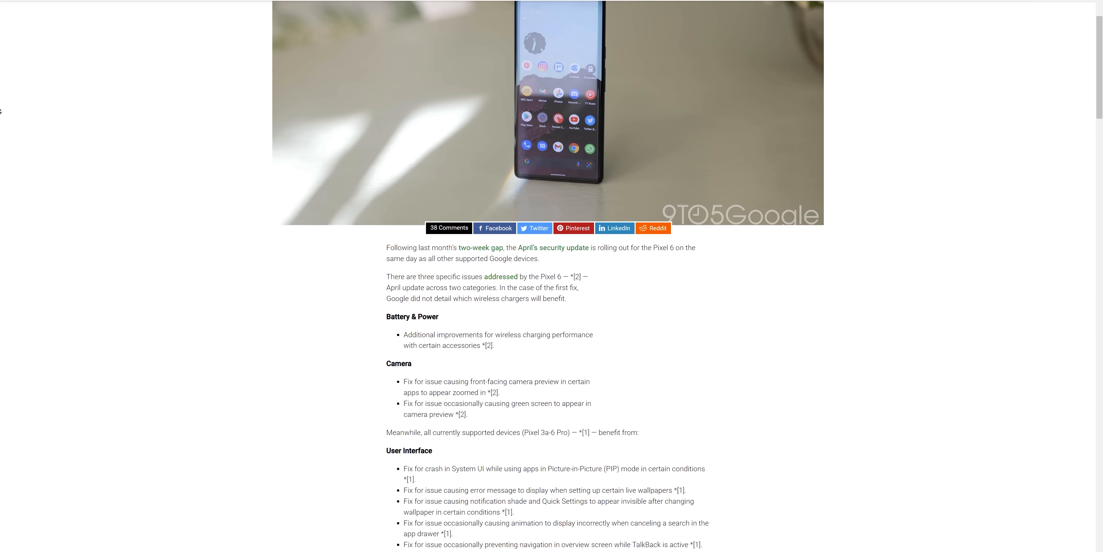
pyautogui.scroll(-3)
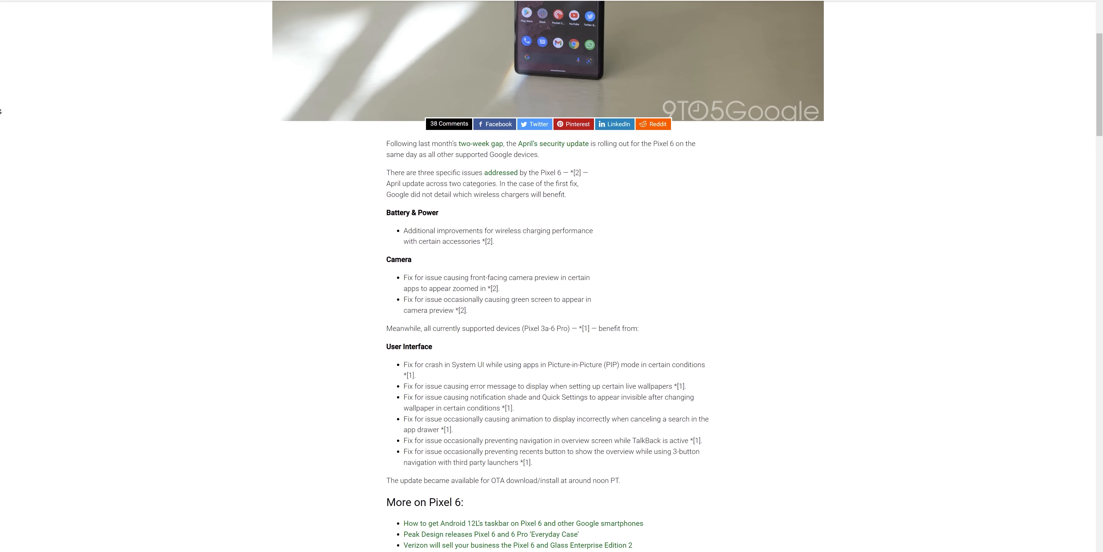
pyautogui.scroll(-3)
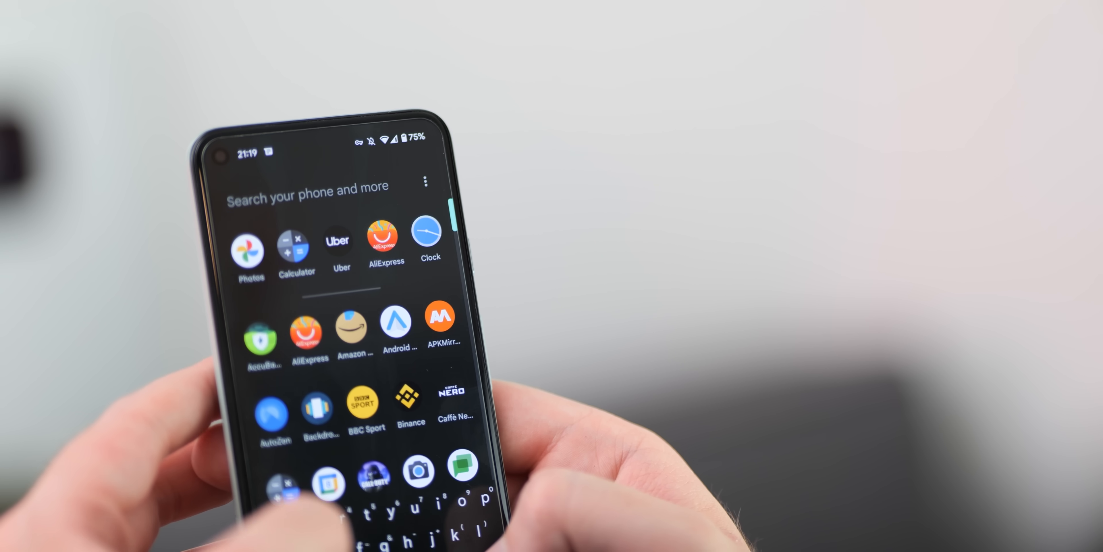
pyautogui.write('@gamil')
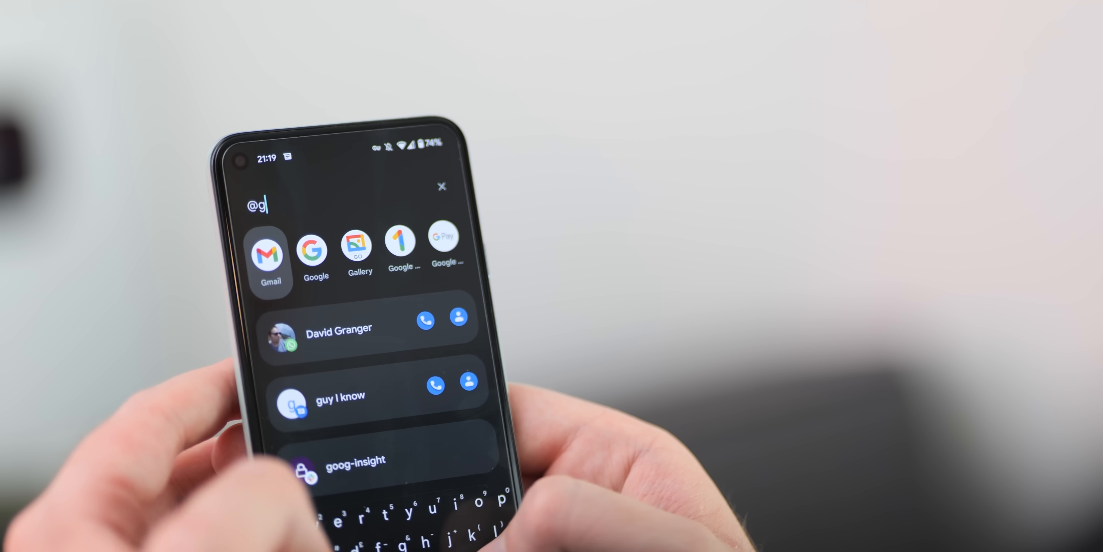
pyautogui.write('mail')
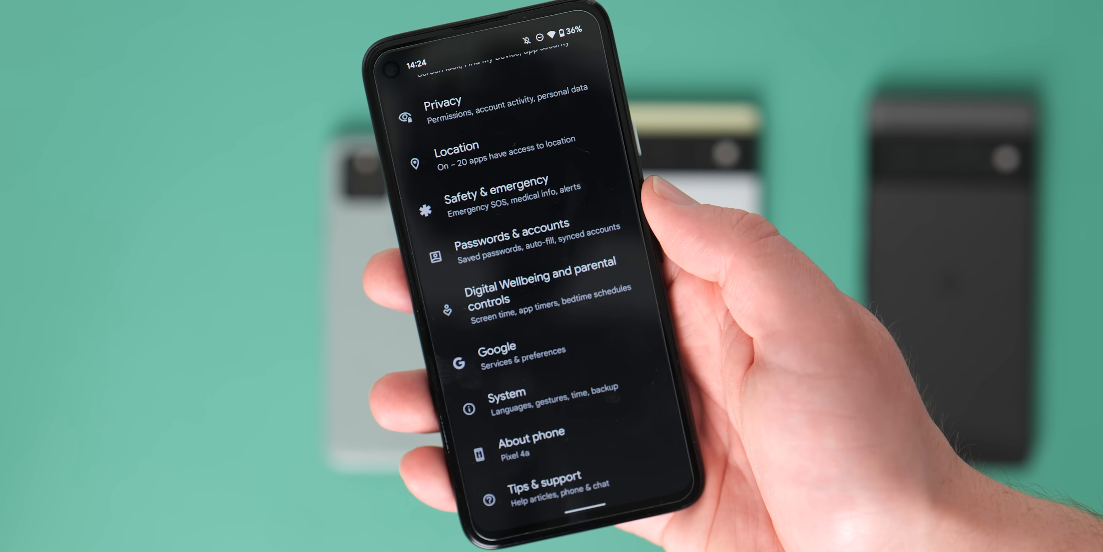
pyautogui.click(507, 394)
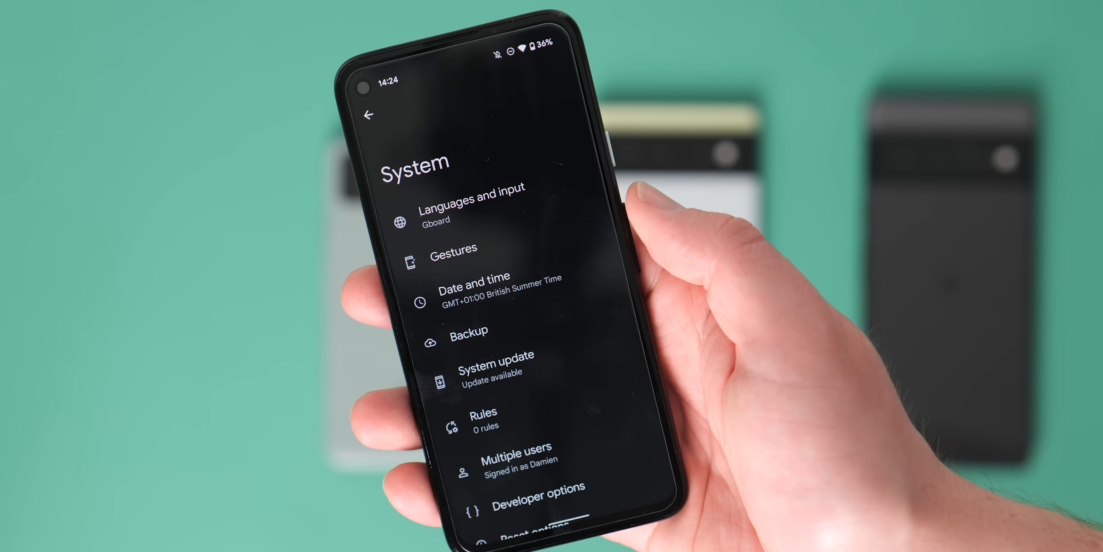